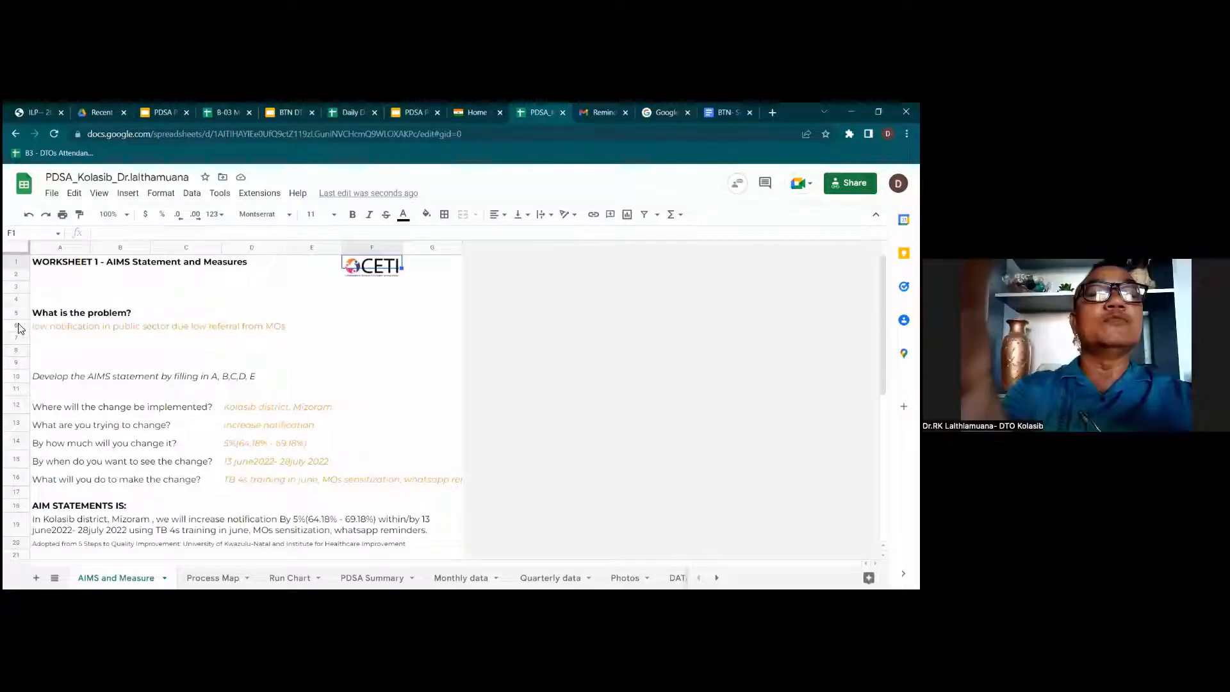
Step: Select the row-6 problem statement and zoom the AIMS and Measure sheet to 125%
{"action": "left_click", "coordinate": [157, 326]}
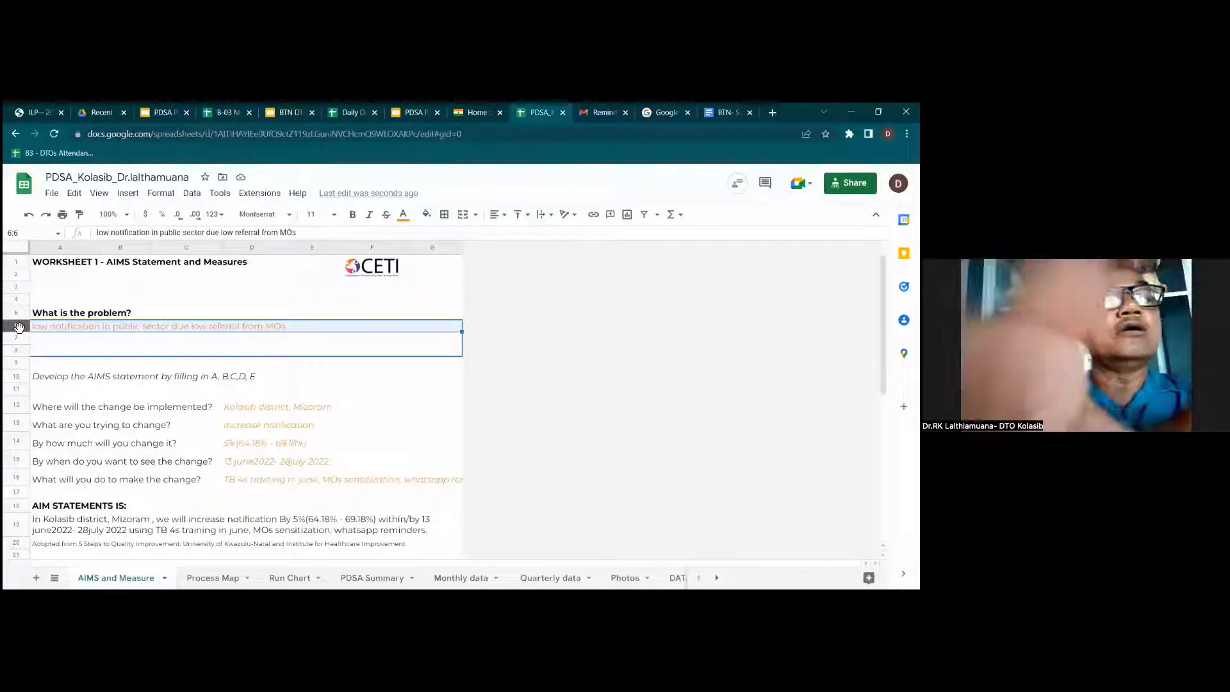
{"action": "left_click", "coordinate": [108, 214]}
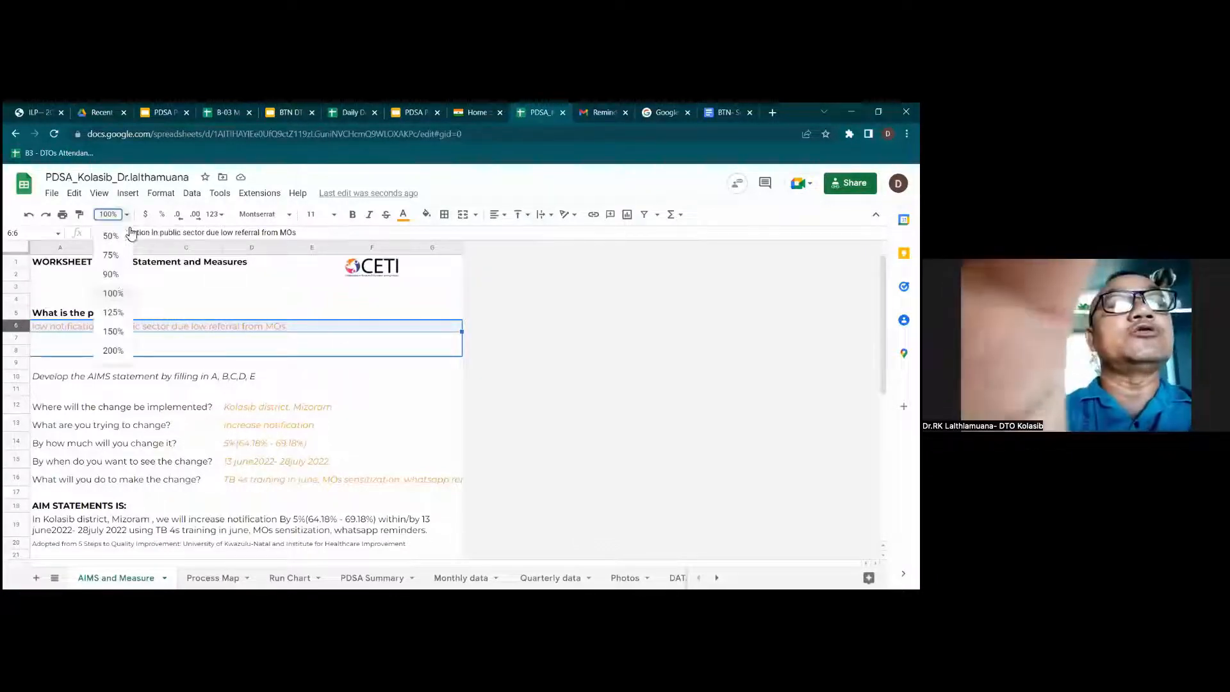
{"action": "mouse_move", "coordinate": [120, 307]}
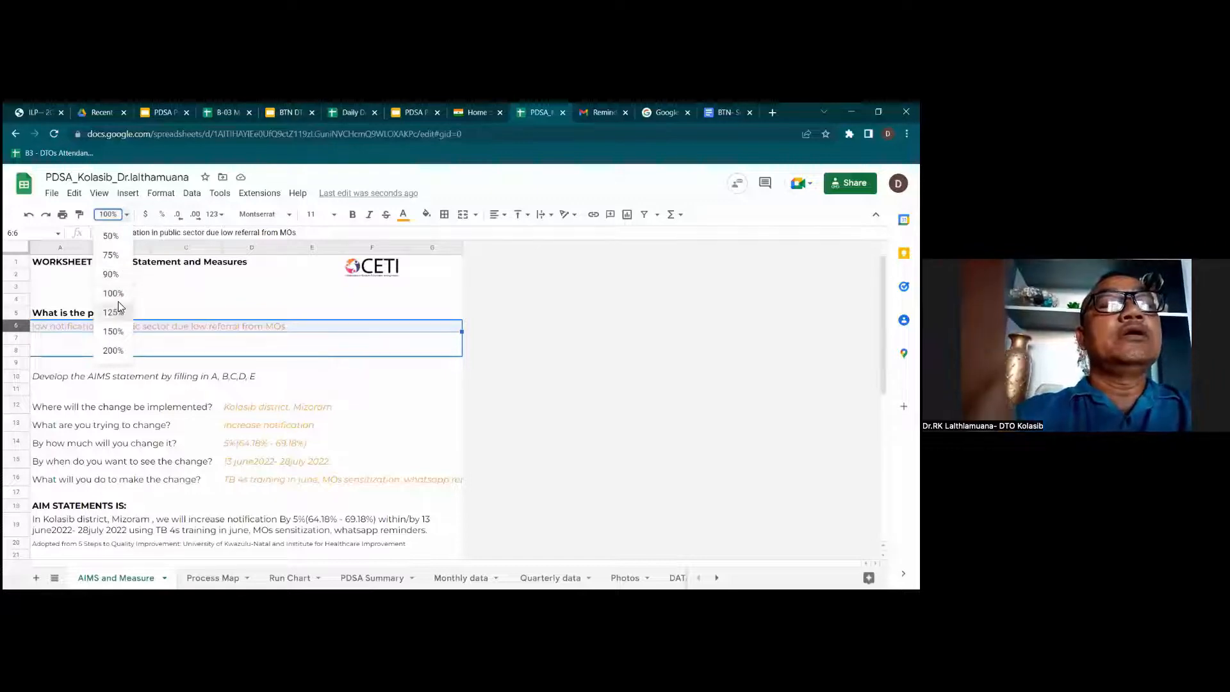
{"action": "left_click", "coordinate": [113, 313]}
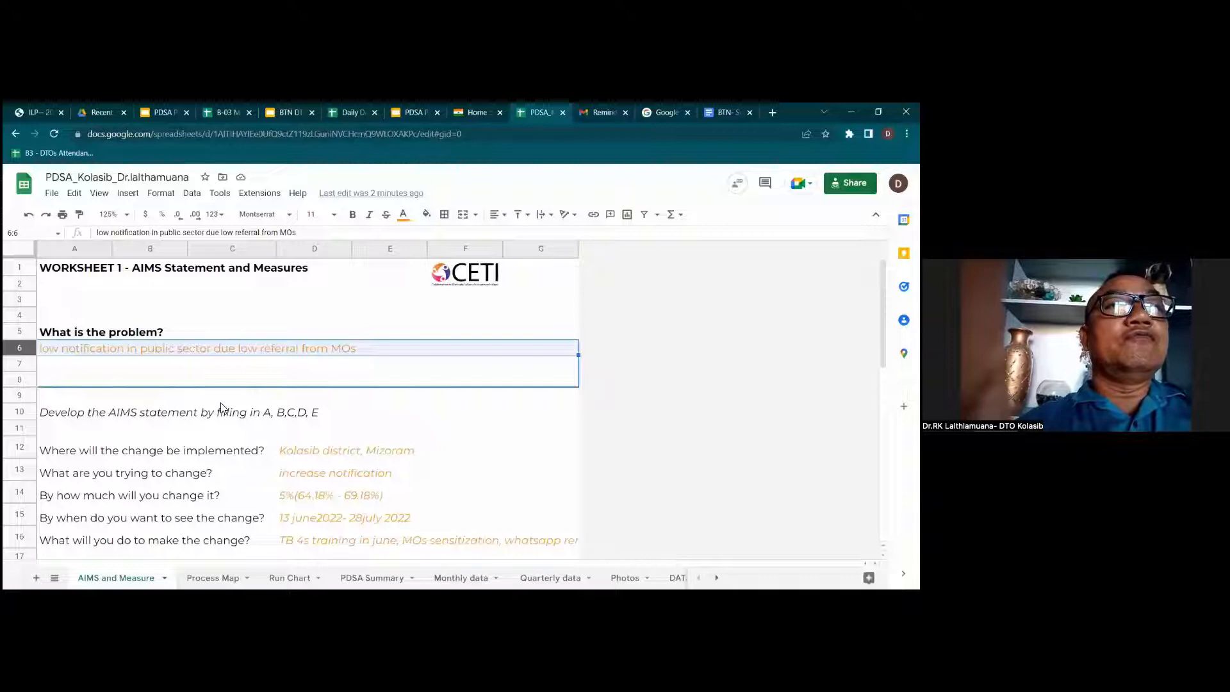
{"action": "left_click", "coordinate": [230, 449]}
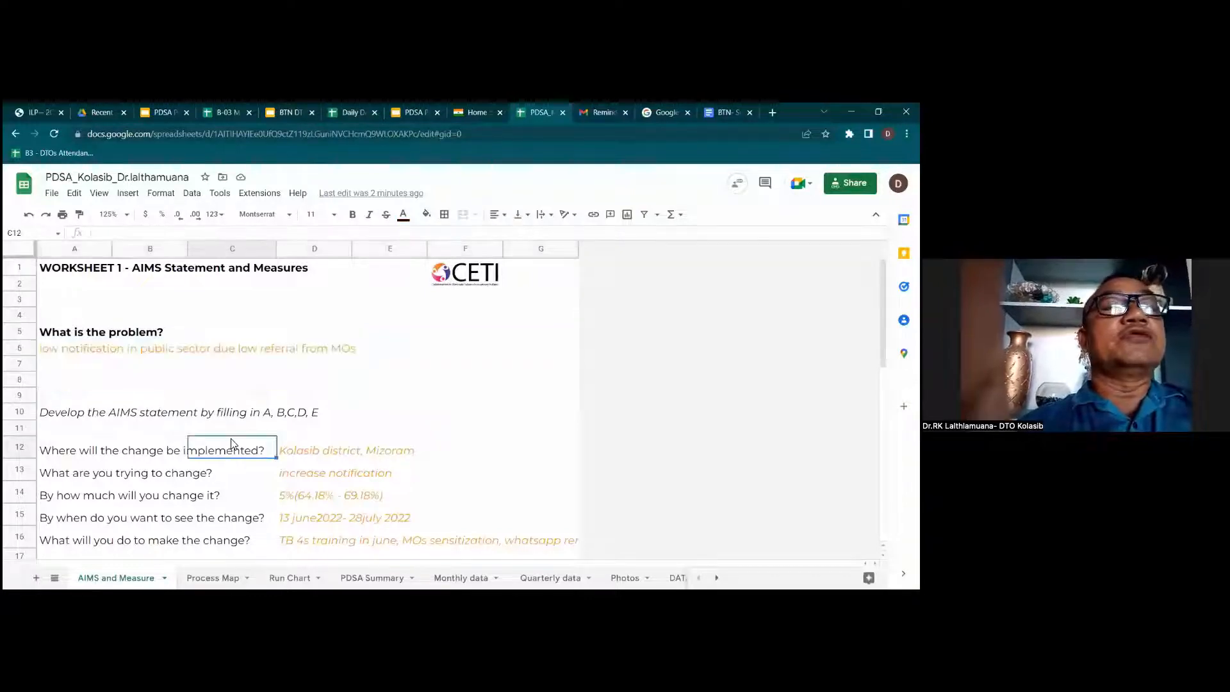
{"action": "scroll", "scroll_direction": "down", "scroll_amount": 3}
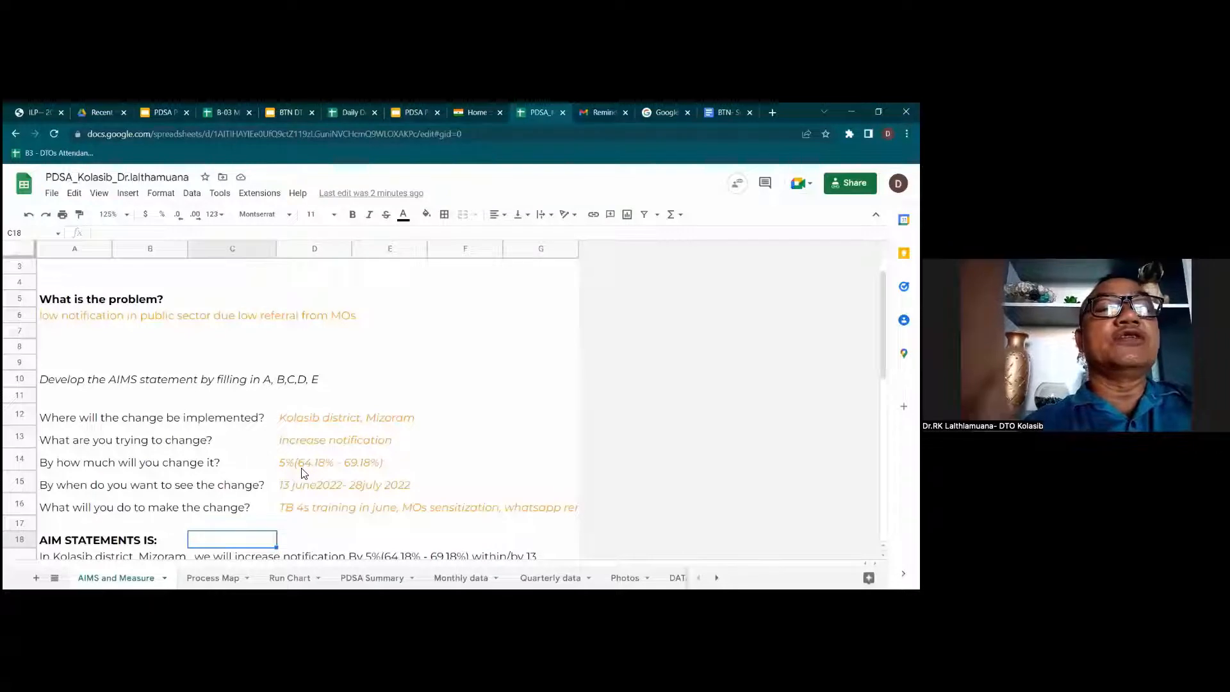
{"action": "left_click", "coordinate": [330, 462]}
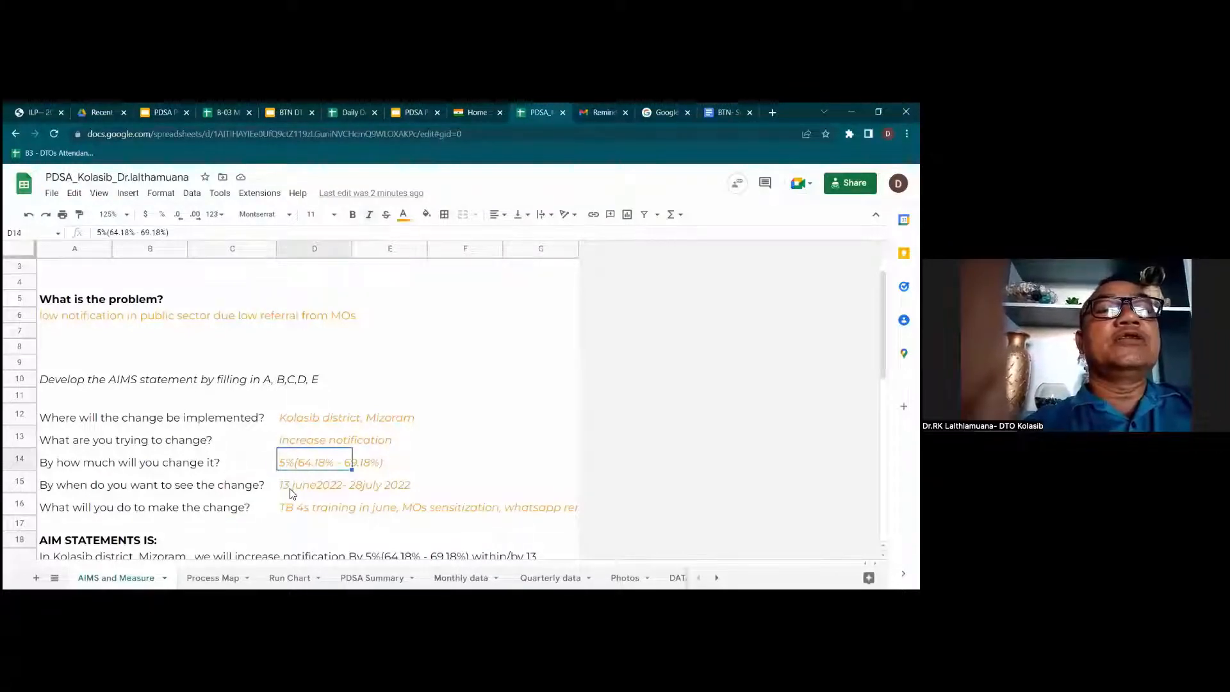
{"action": "left_click", "coordinate": [329, 484]}
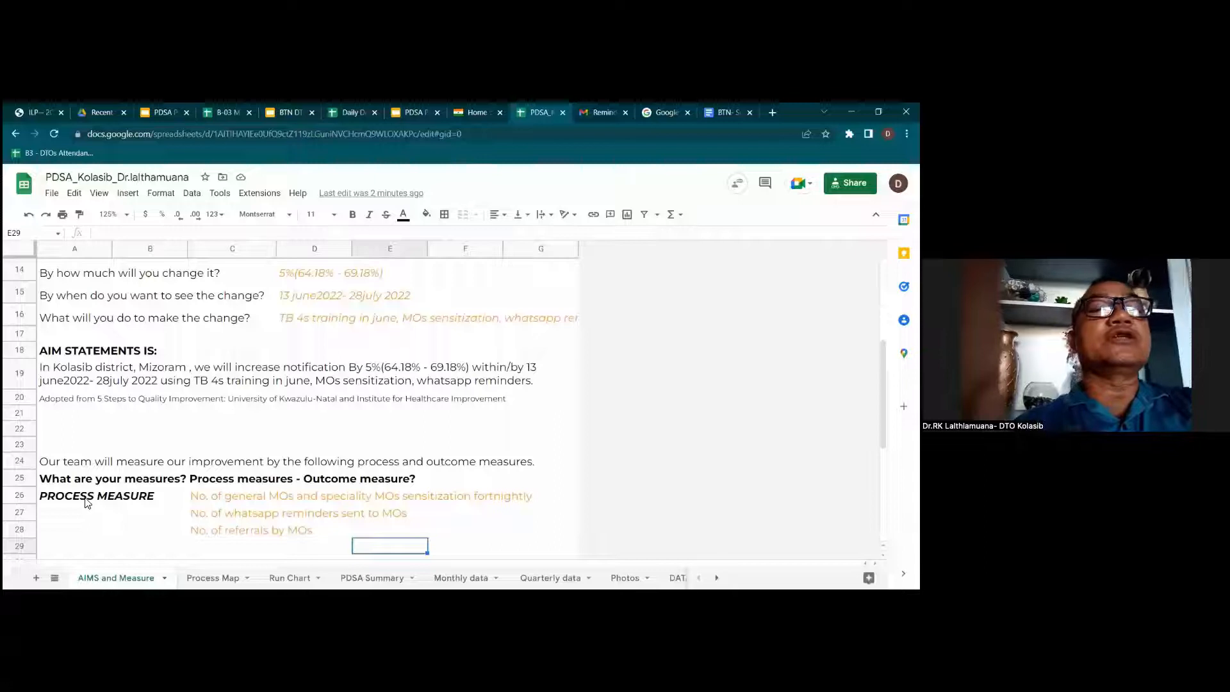
{"action": "left_click", "coordinate": [114, 494]}
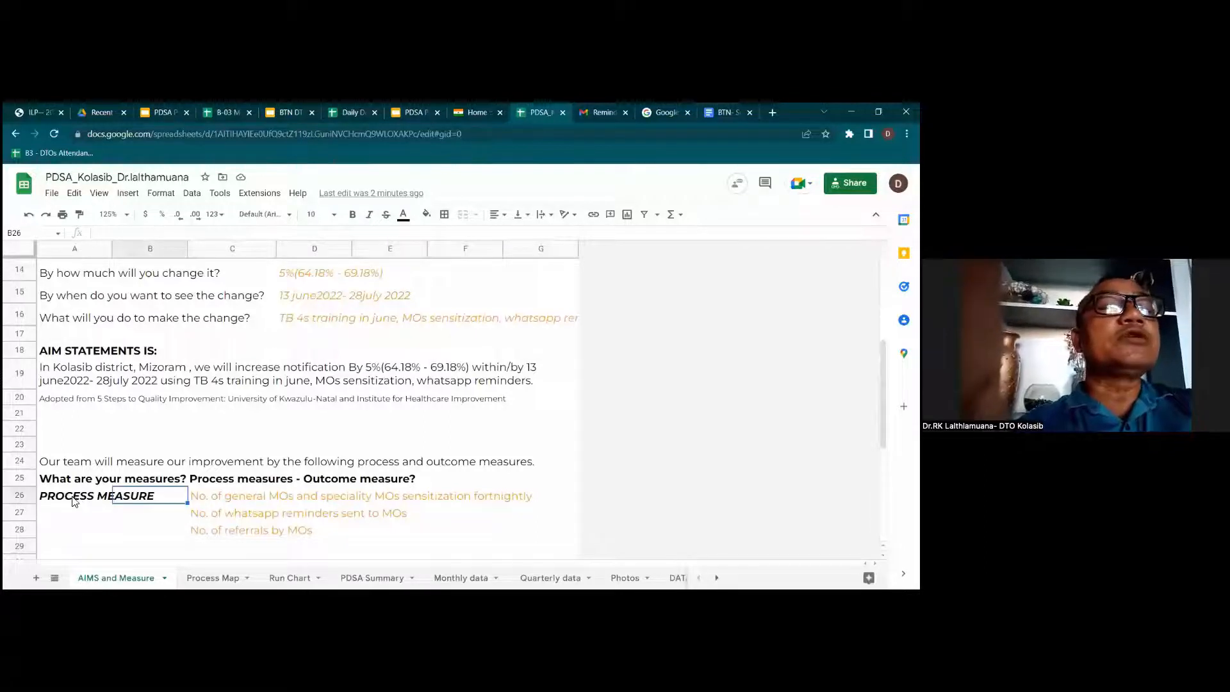
{"action": "left_click", "coordinate": [96, 494]}
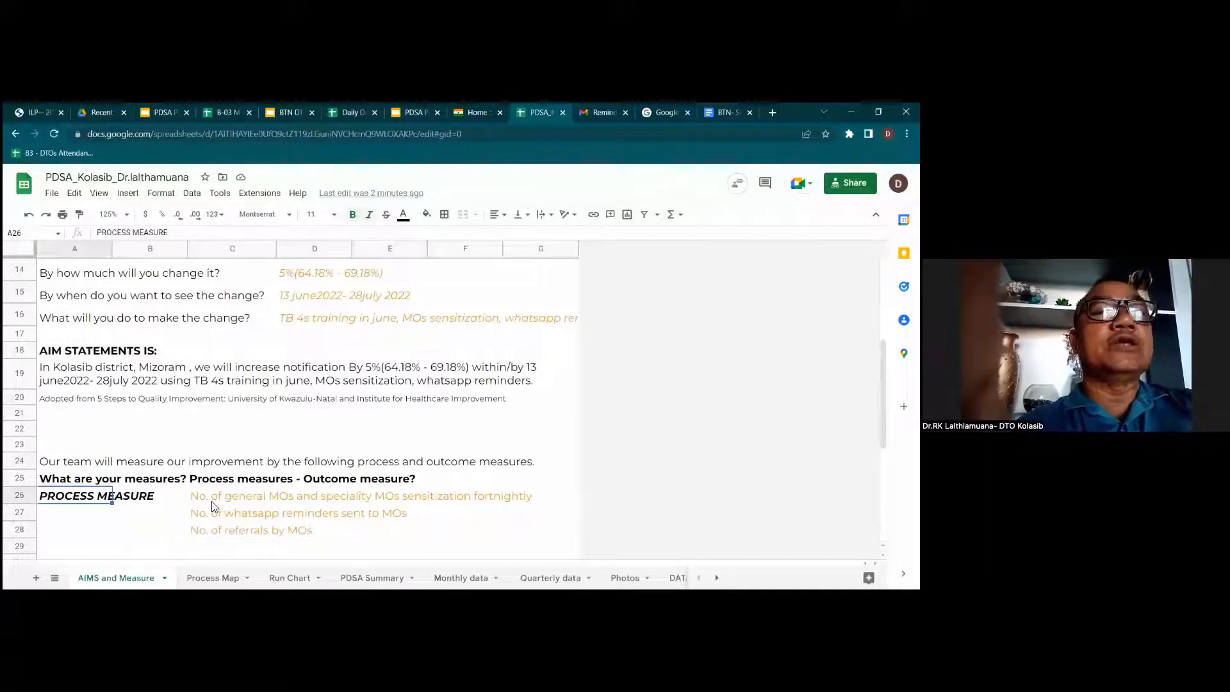
{"action": "left_click", "coordinate": [286, 373]}
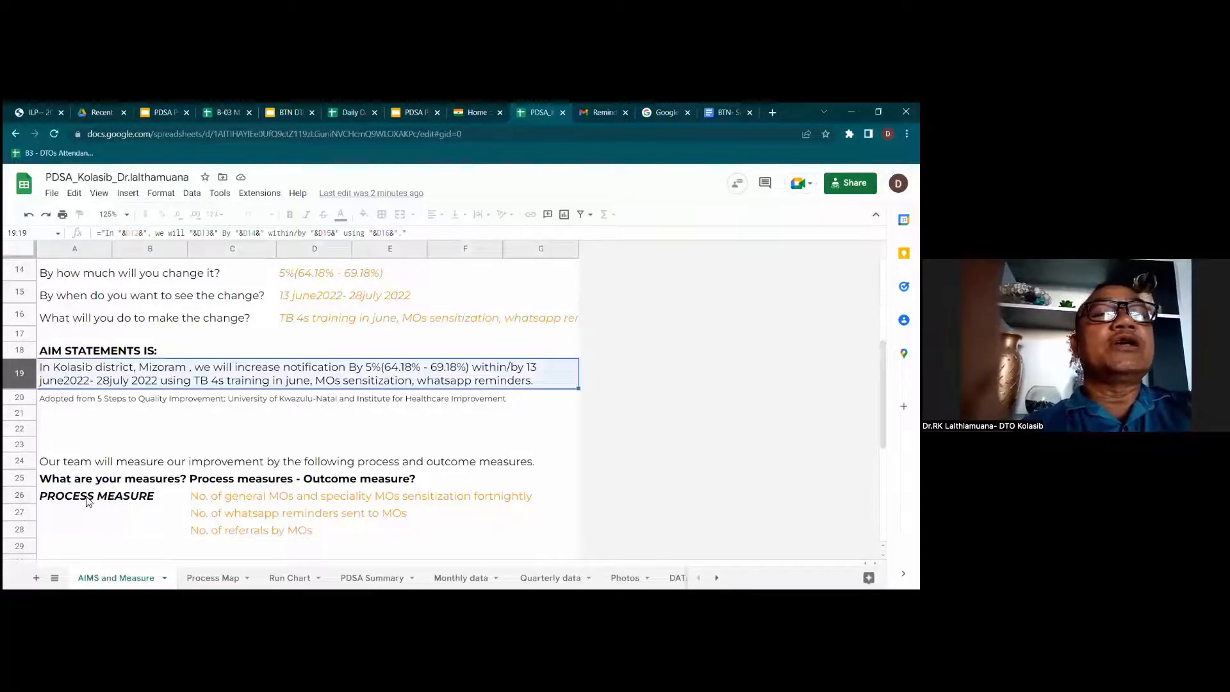
{"action": "left_click", "coordinate": [150, 545]}
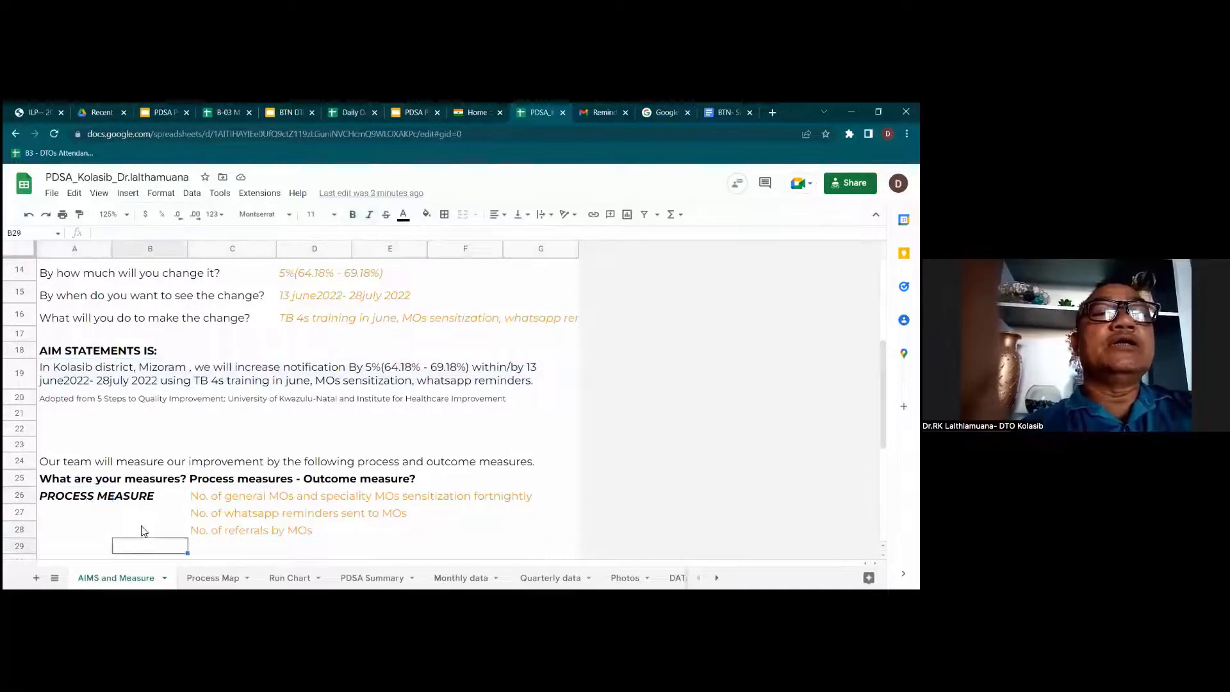
{"action": "scroll", "scroll_direction": "down", "scroll_amount": 3}
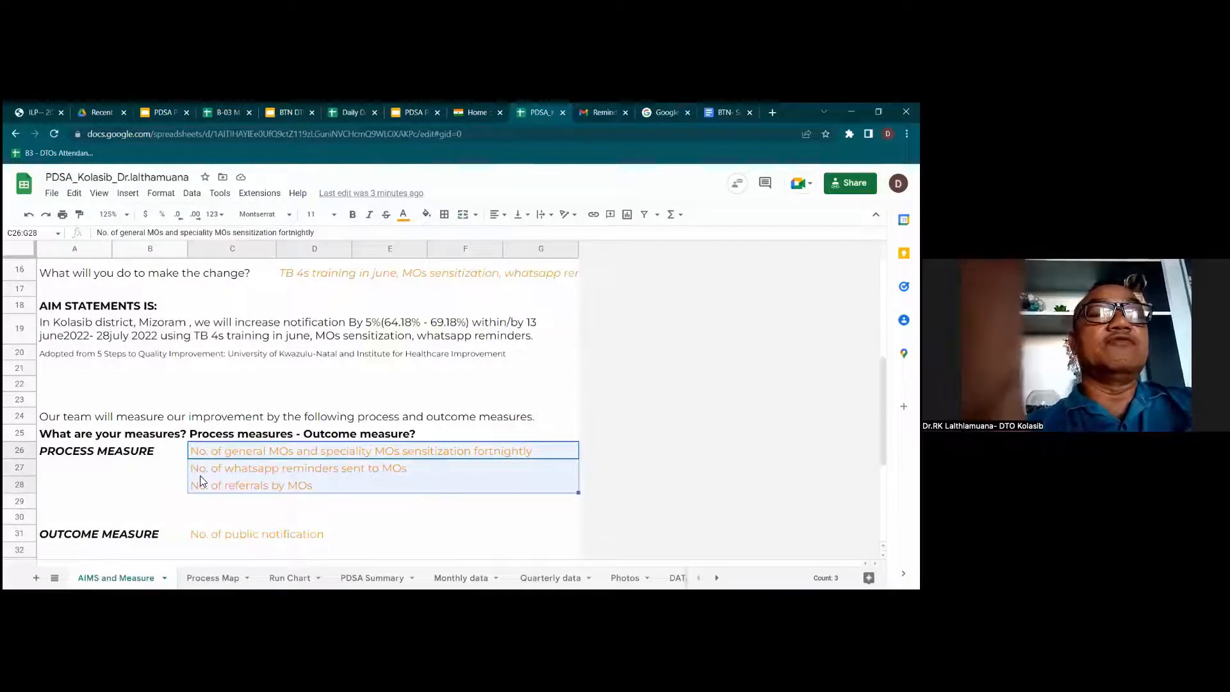
{"action": "mouse_move", "coordinate": [204, 505]}
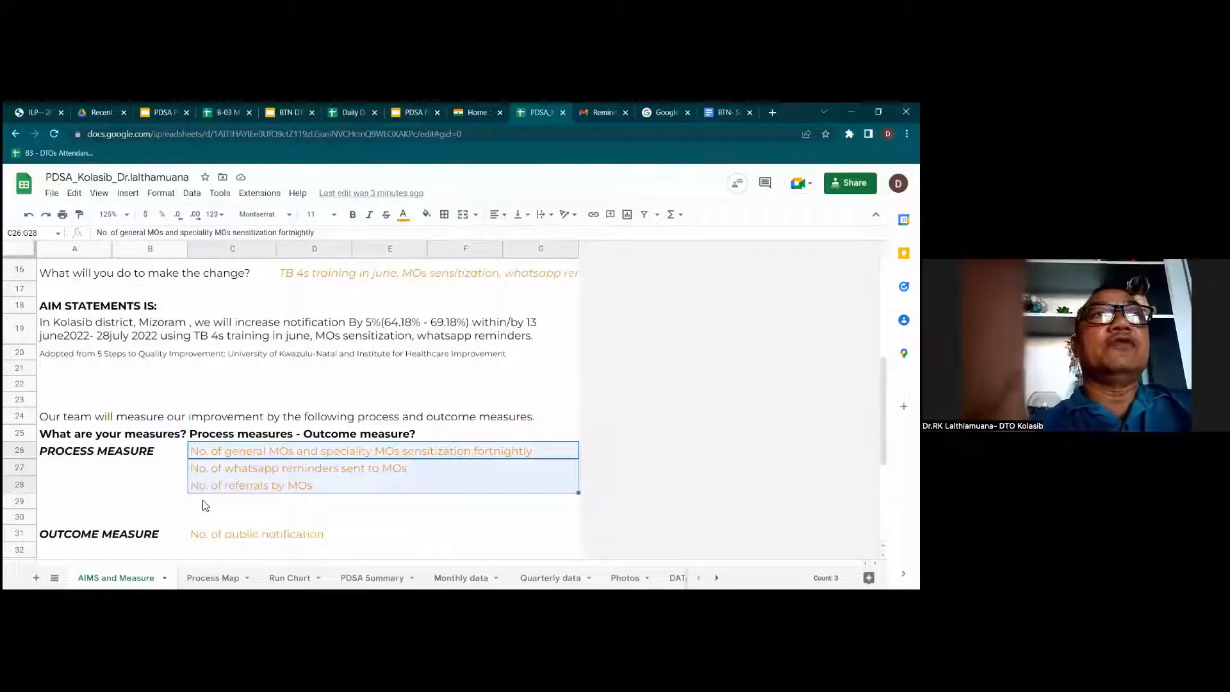
{"action": "left_click", "coordinate": [232, 501]}
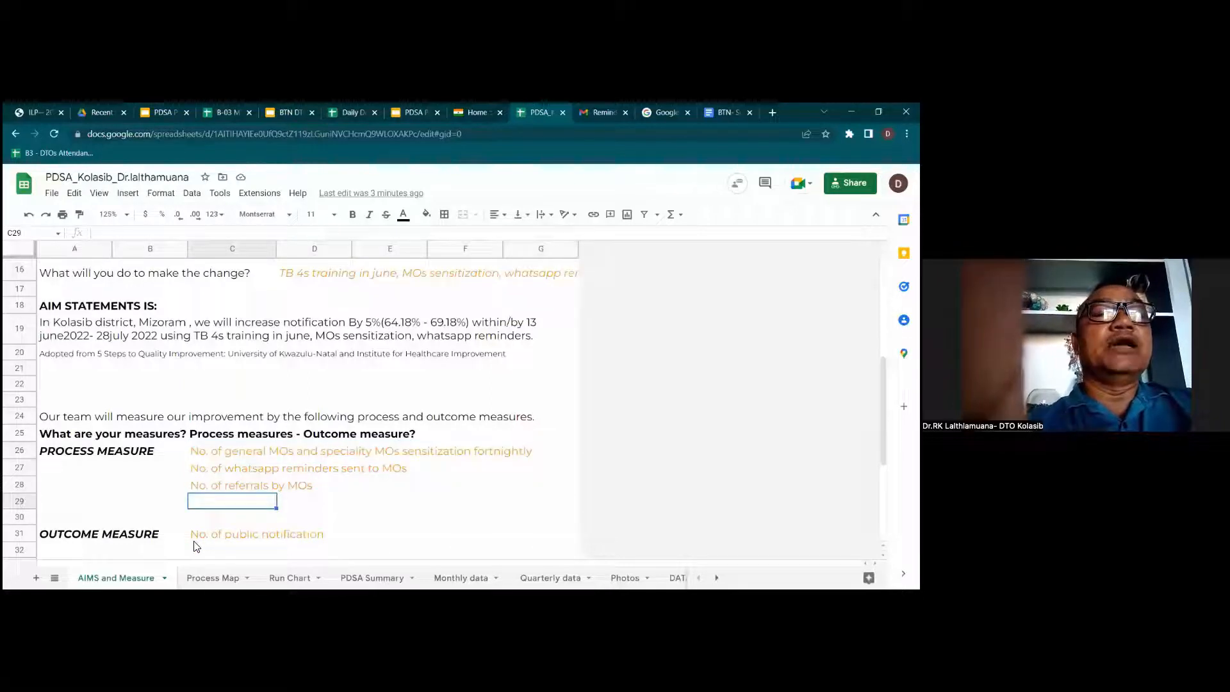
{"action": "scroll", "scroll_direction": "down", "scroll_amount": 3}
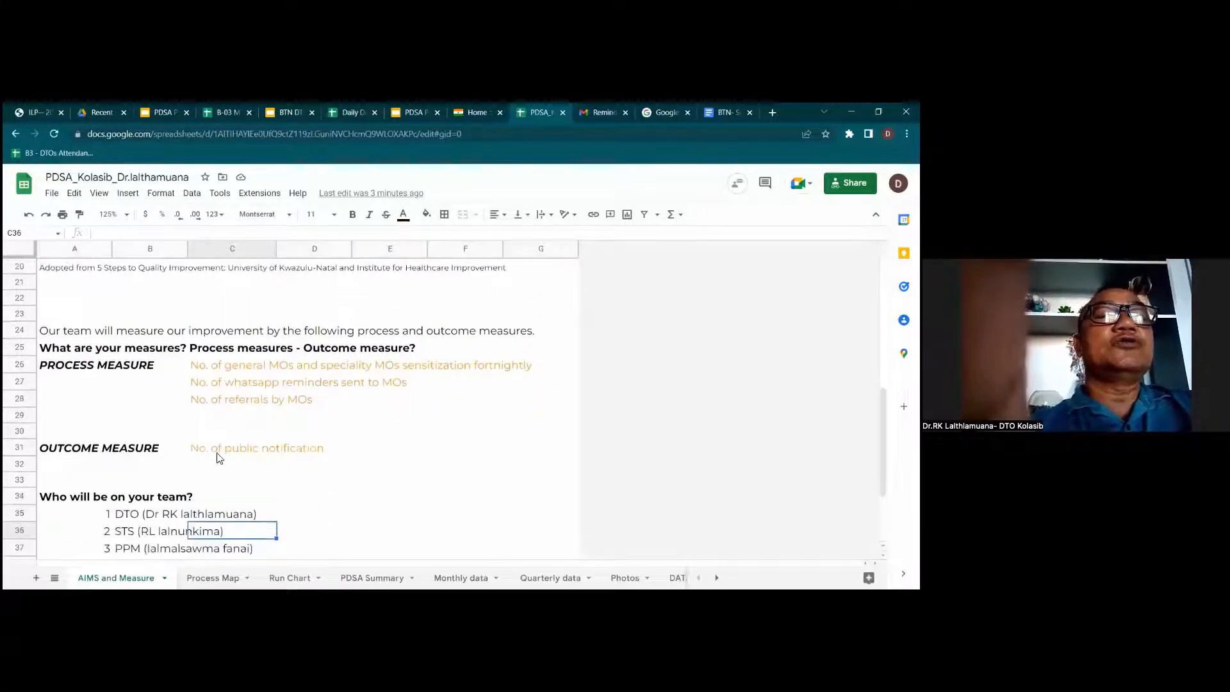
{"action": "left_click", "coordinate": [256, 447]}
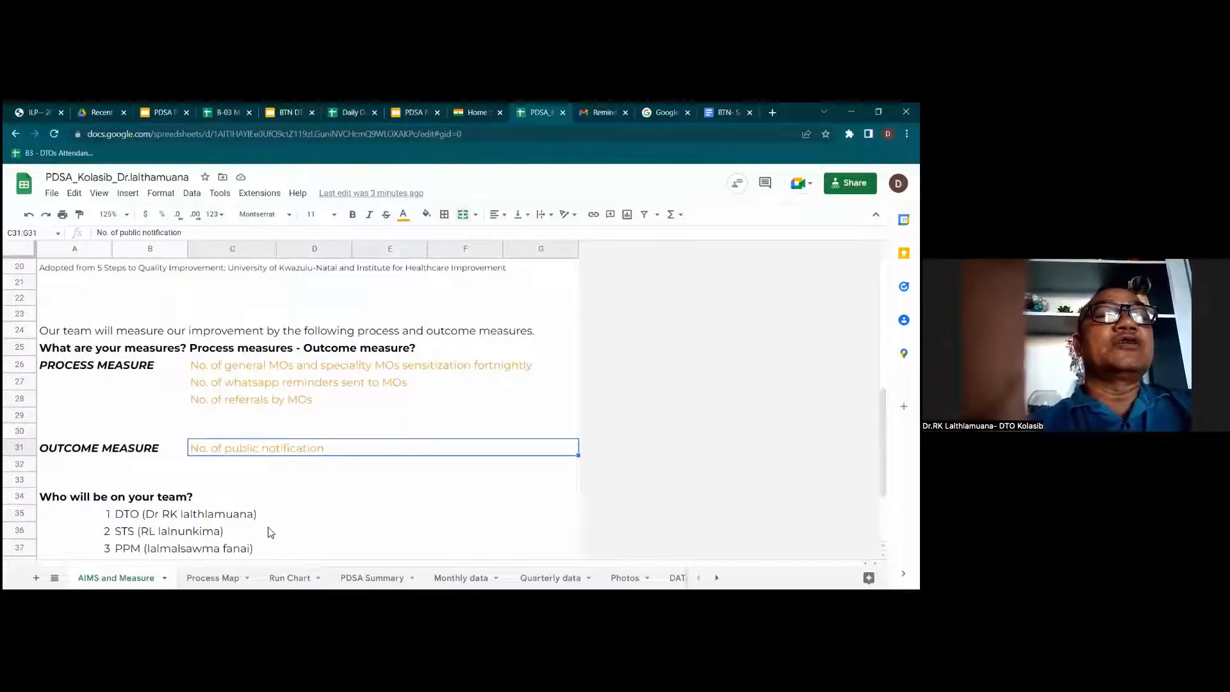
{"action": "scroll", "scroll_direction": "down", "scroll_amount": 3}
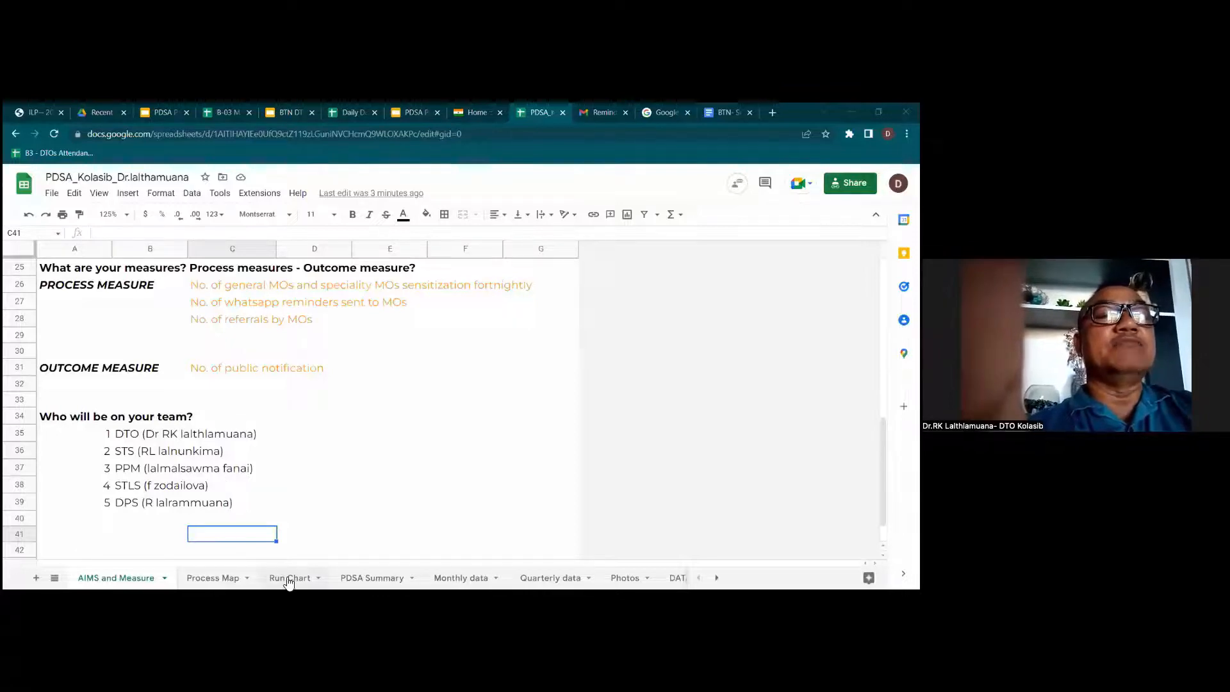
Step: Switch to the Run Chart sheet and zoom it to 100%
{"action": "left_click", "coordinate": [289, 577]}
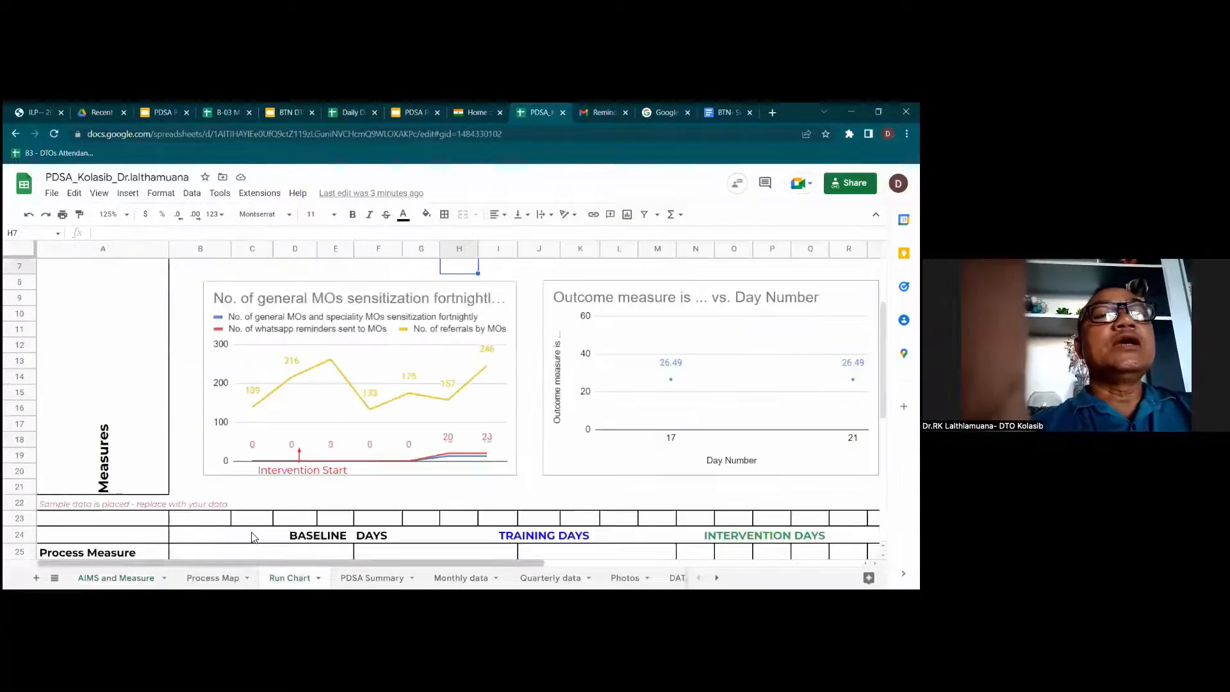
{"action": "left_click", "coordinate": [107, 214]}
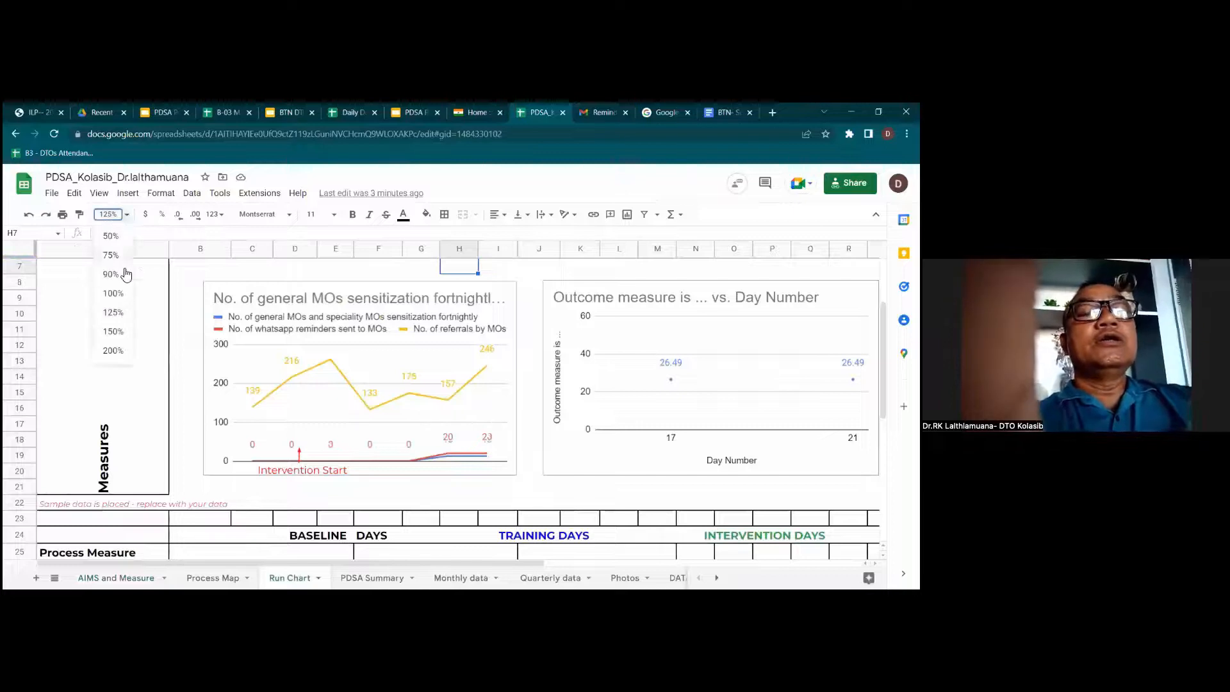
{"action": "left_click", "coordinate": [112, 292]}
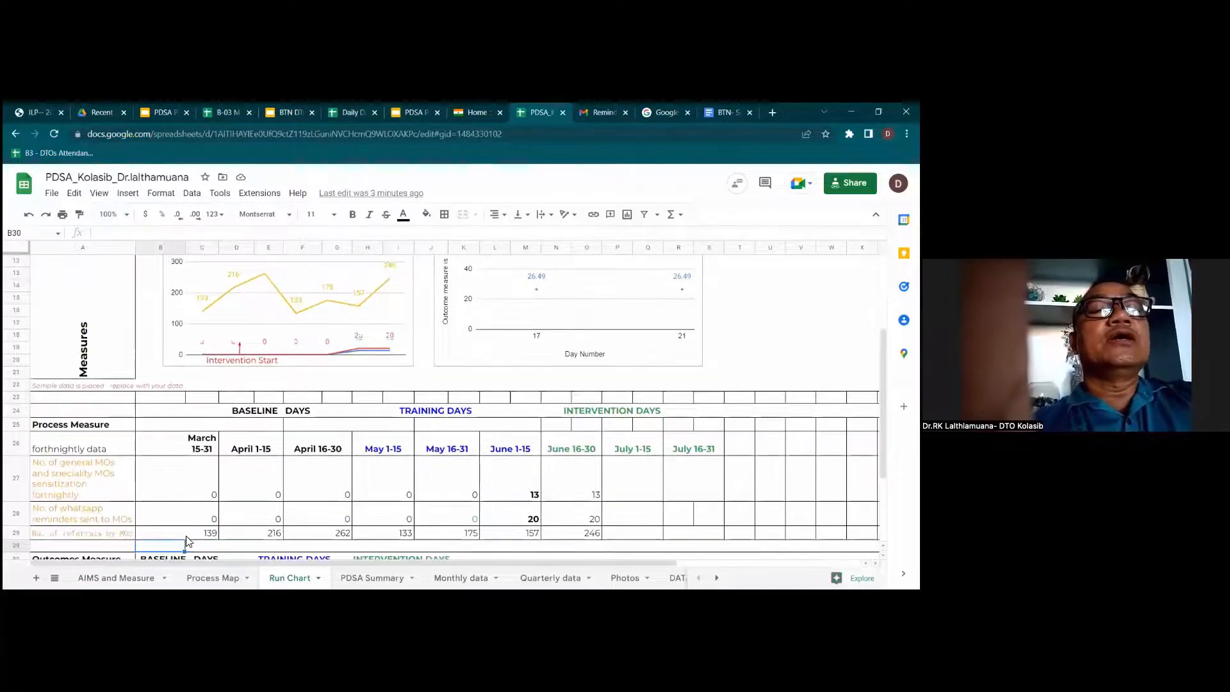
{"action": "scroll", "scroll_direction": "down", "scroll_amount": 3}
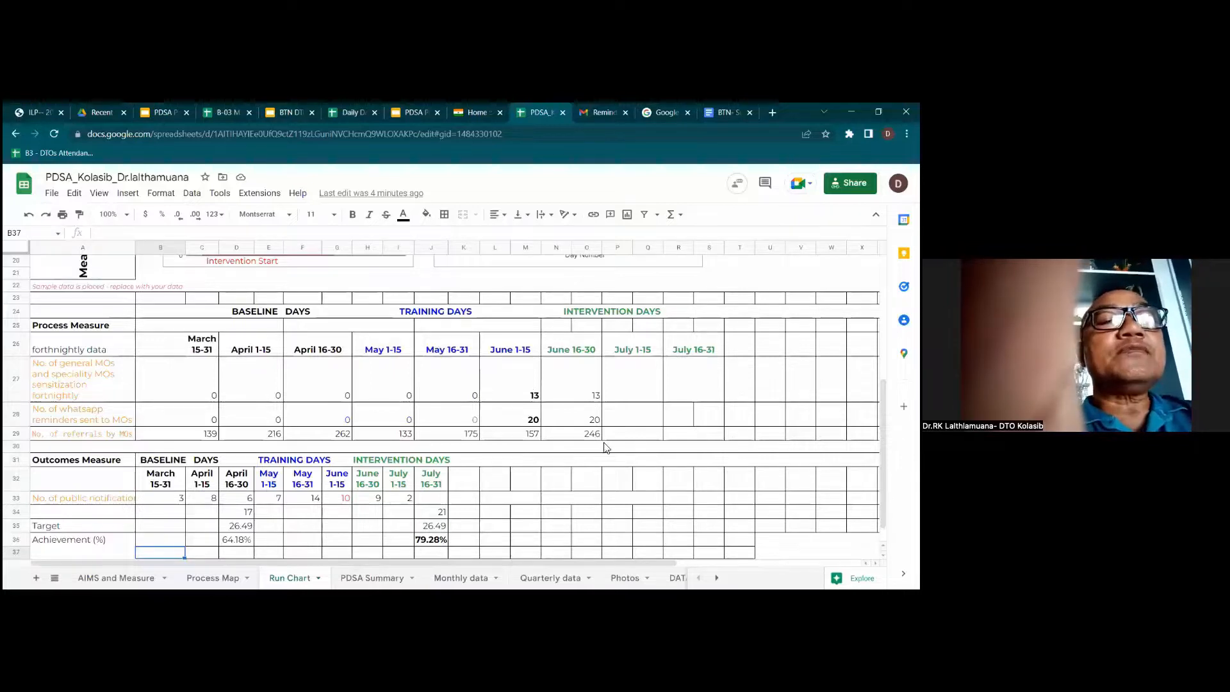
{"action": "mouse_move", "coordinate": [406, 496]}
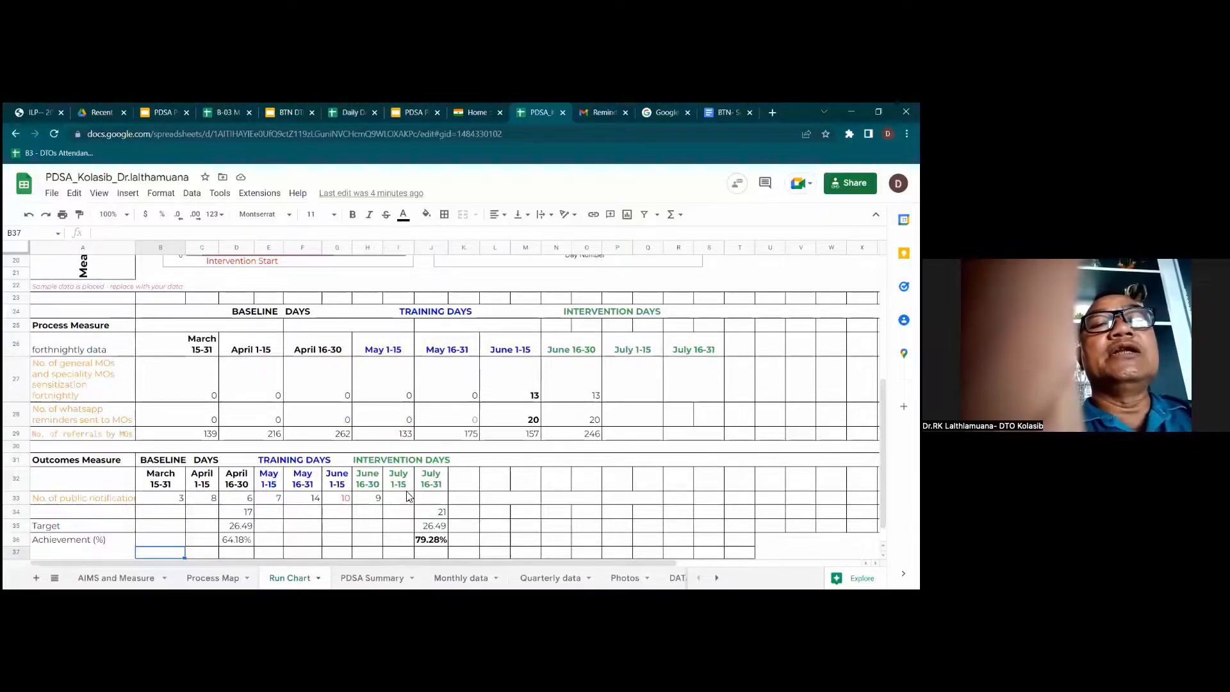